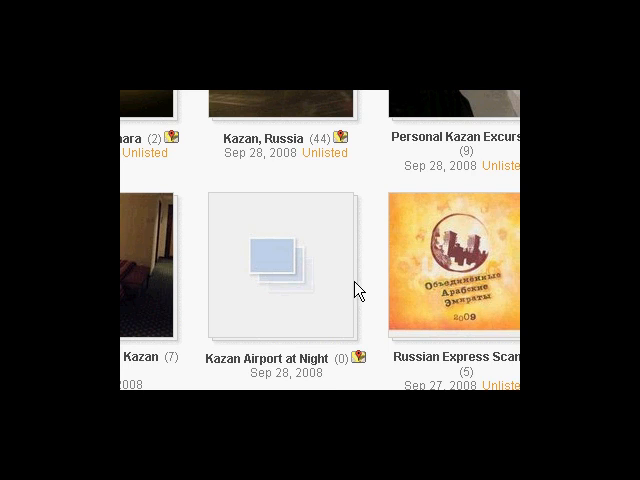
mouse_move(338, 287)
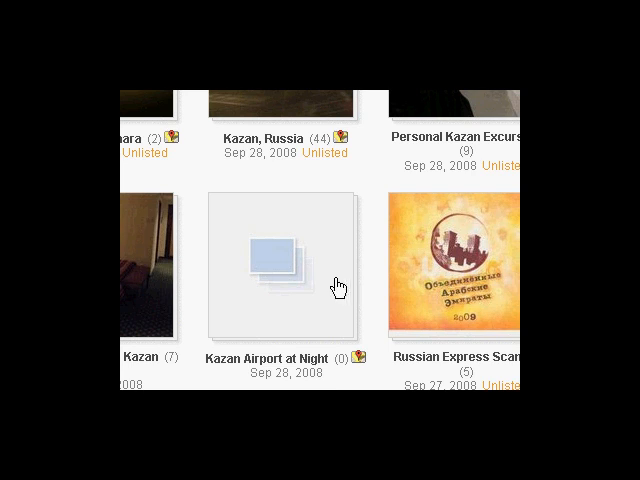
mouse_move(330, 290)
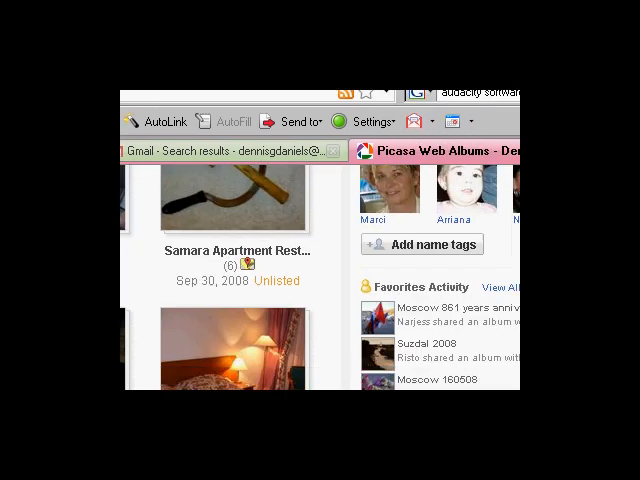
- Delete the empty 'Kazan Airport at Night' web album and confirm the deletion
scroll("down", 3)
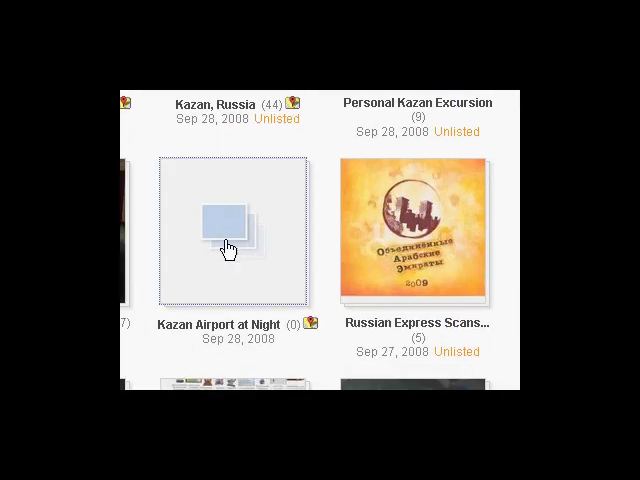
left_click(230, 233)
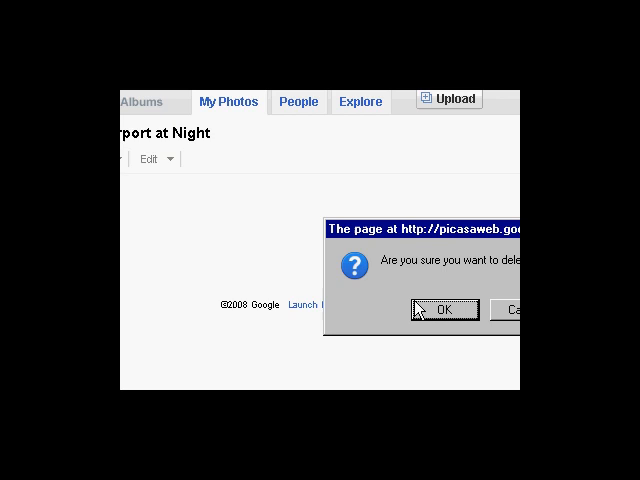
left_click(444, 309)
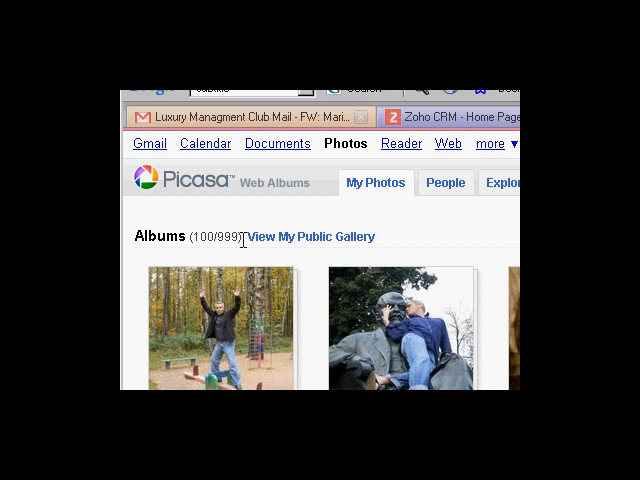
mouse_move(233, 197)
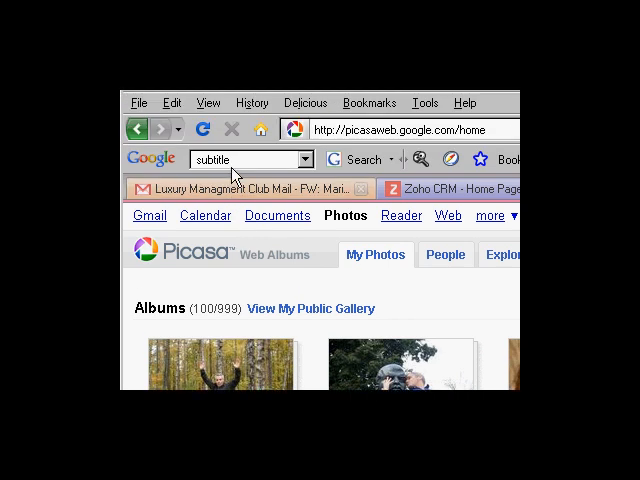
mouse_move(232, 185)
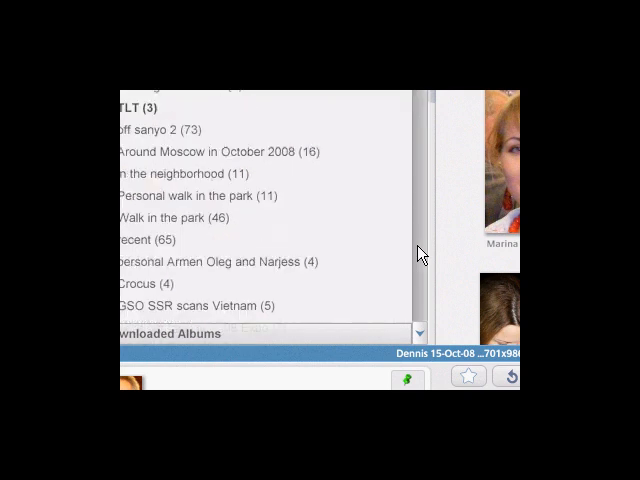
- Browse past the 'walk with Erik Anita and Narjess' album to reach the Moscow album
scroll("down", 3)
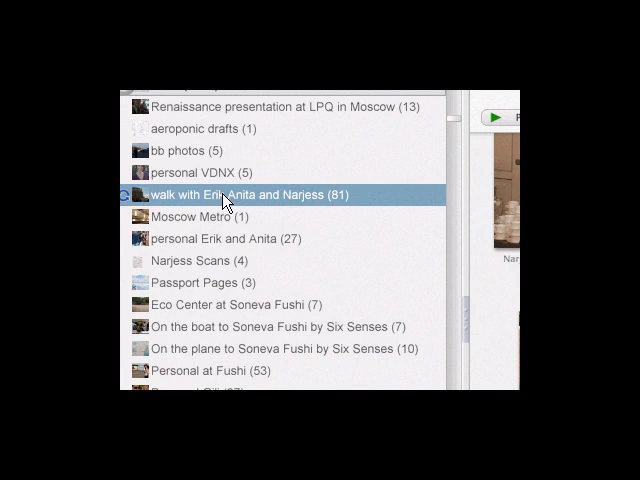
left_click(245, 195)
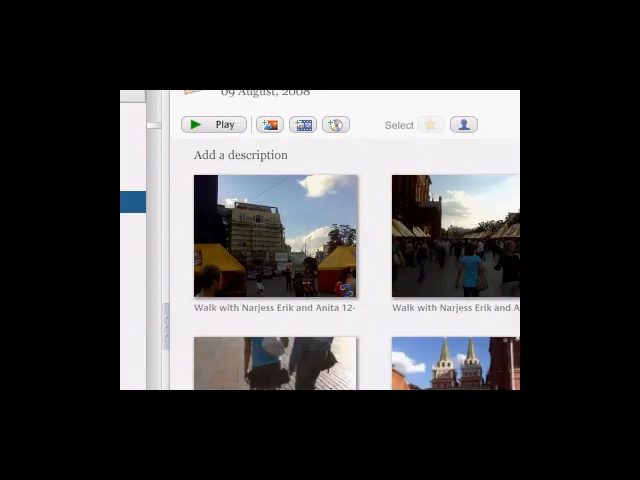
scroll("down", 3)
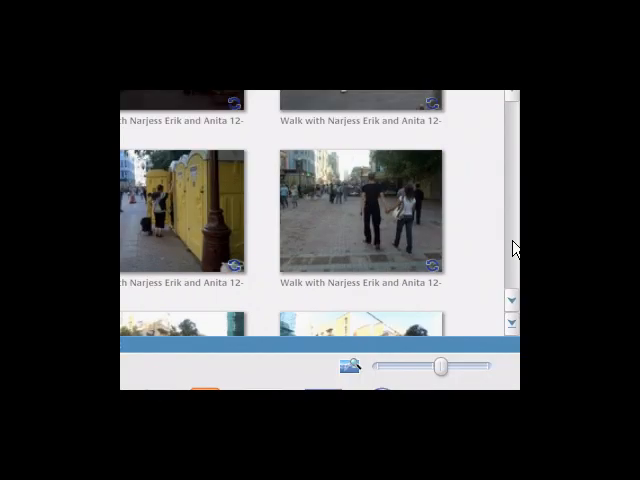
scroll("down", 3)
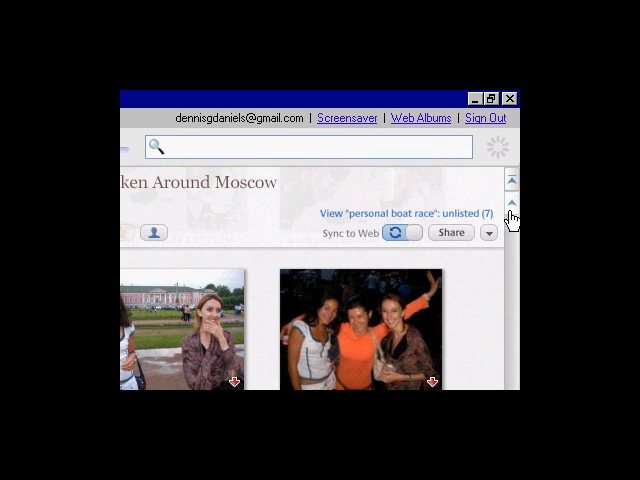
- Toggle Sync to Web off for the Moscow album and confirm Disable sync
left_click(399, 232)
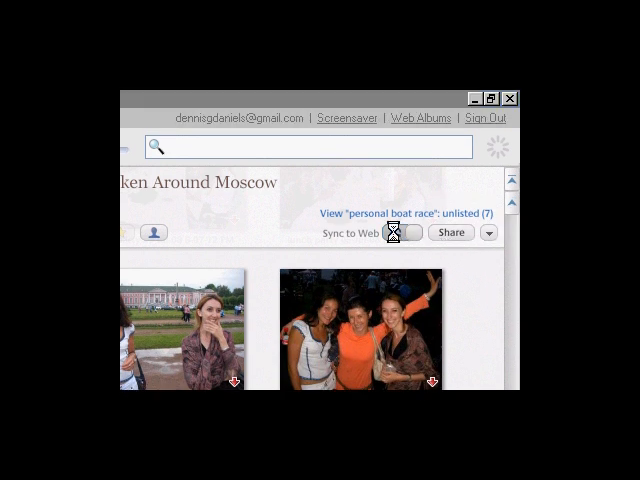
left_click(392, 232)
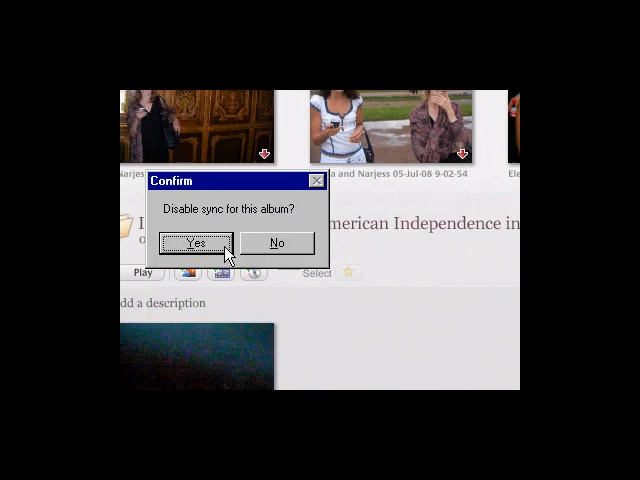
left_click(195, 243)
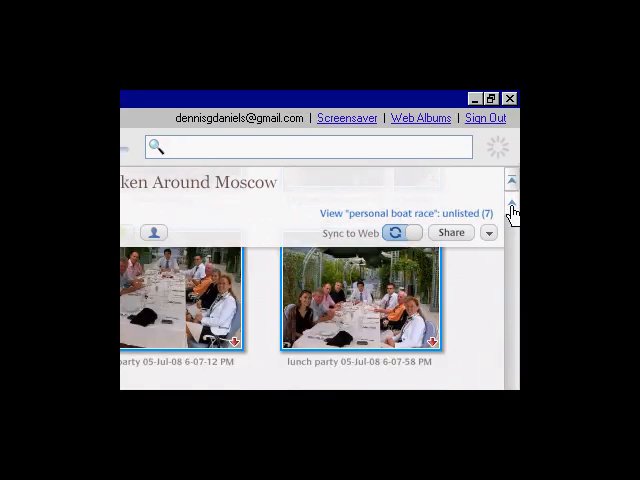
scroll("down", 3)
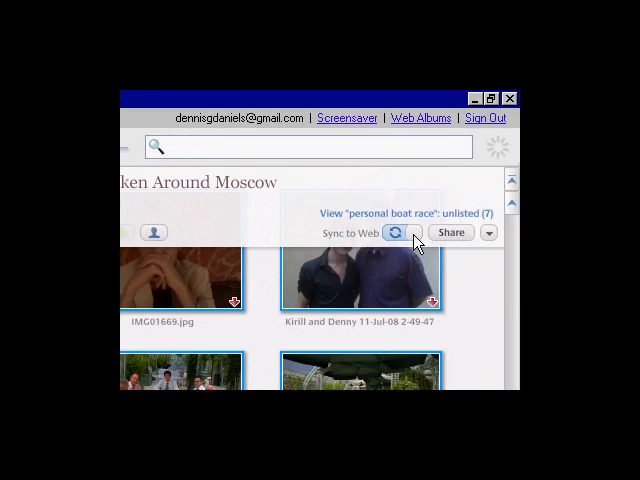
- Toggle the Moscow album's Sync to Web again and confirm, starting the re-sync
left_click(394, 232)
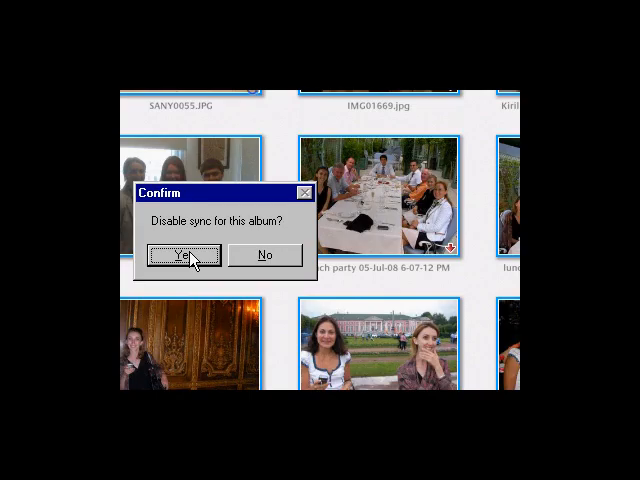
left_click(179, 255)
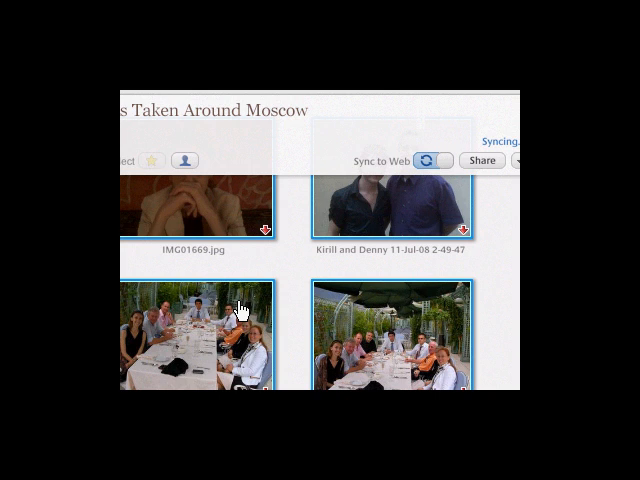
mouse_move(242, 272)
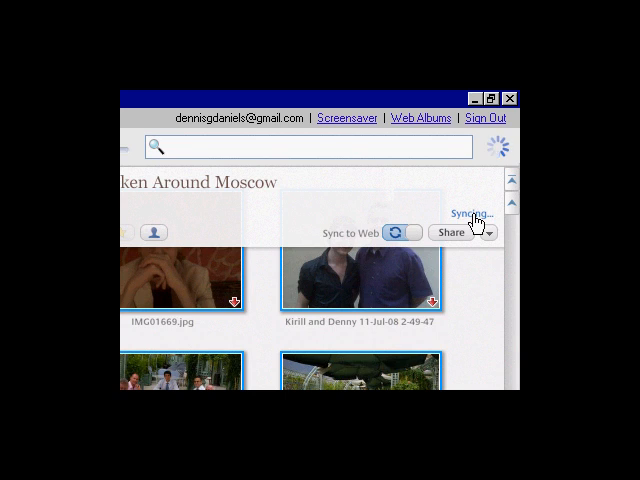
mouse_move(322, 268)
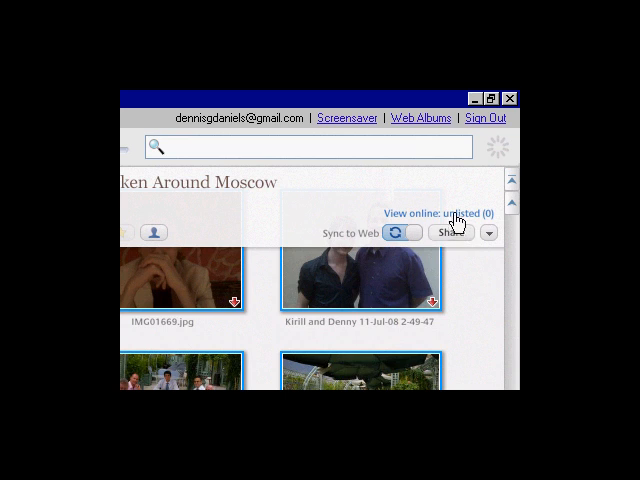
mouse_move(450, 219)
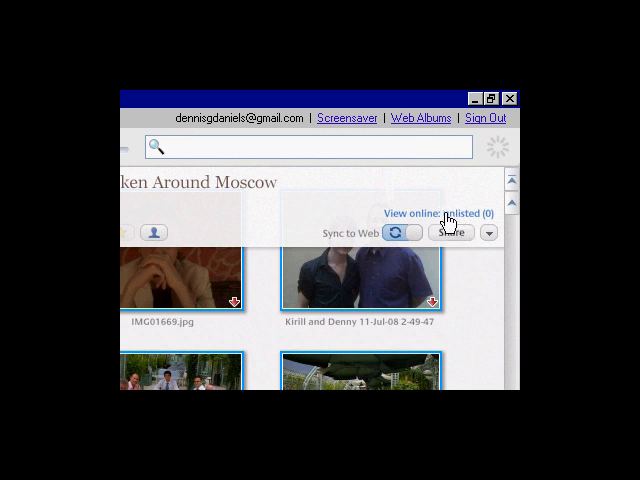